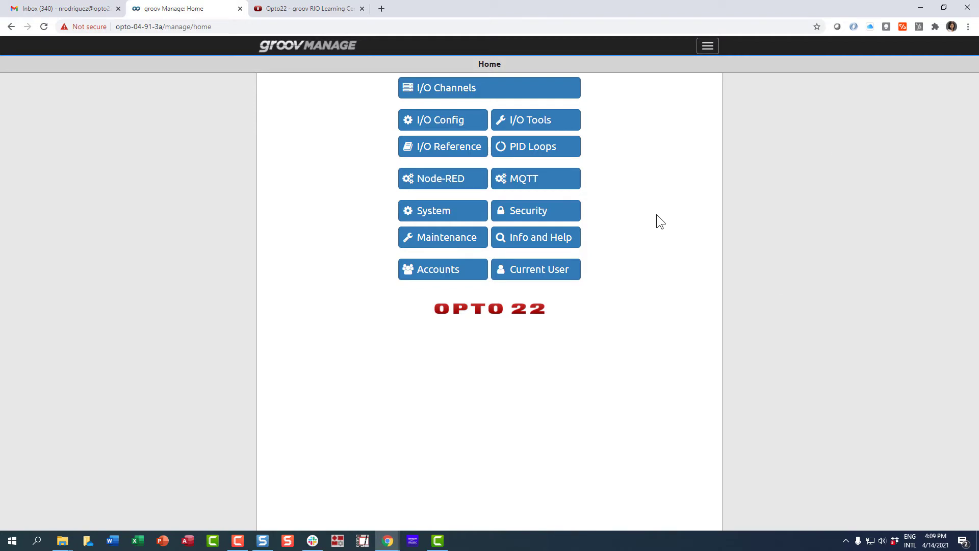
- Go to Maintenance and then the Restore page from the Home page
{"action": "left_click", "coordinate": [443, 236]}
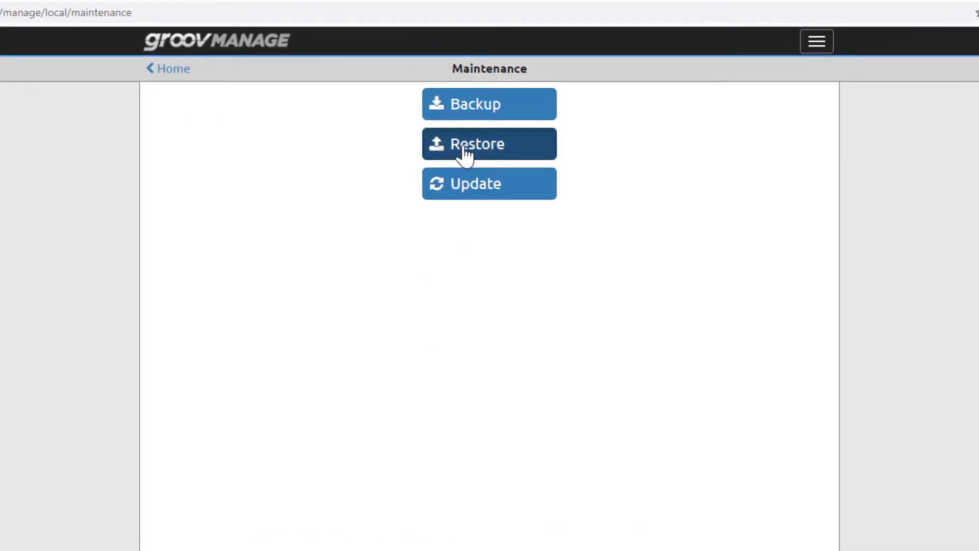
{"action": "left_click", "coordinate": [490, 143]}
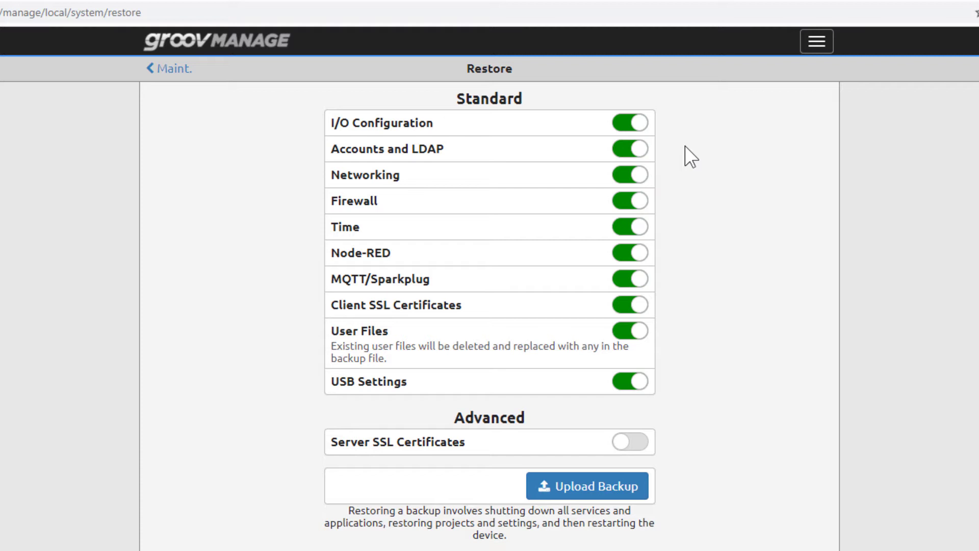
{"action": "mouse_move", "coordinate": [657, 147]}
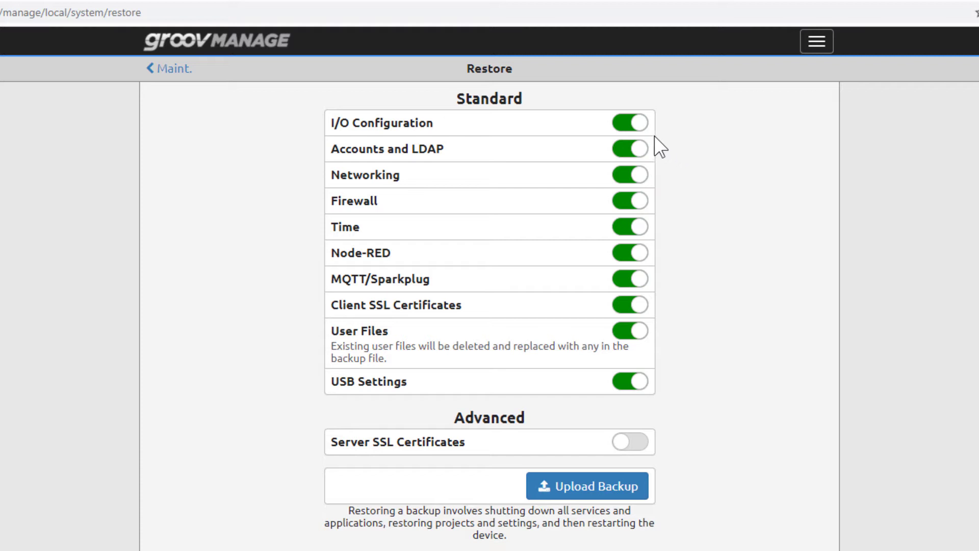
{"action": "left_click", "coordinate": [631, 123]}
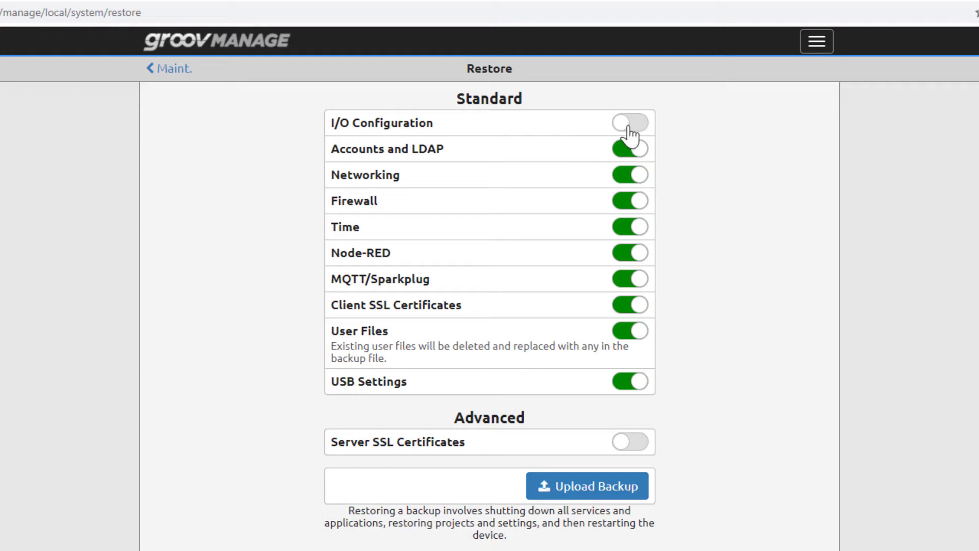
{"action": "left_click", "coordinate": [628, 122]}
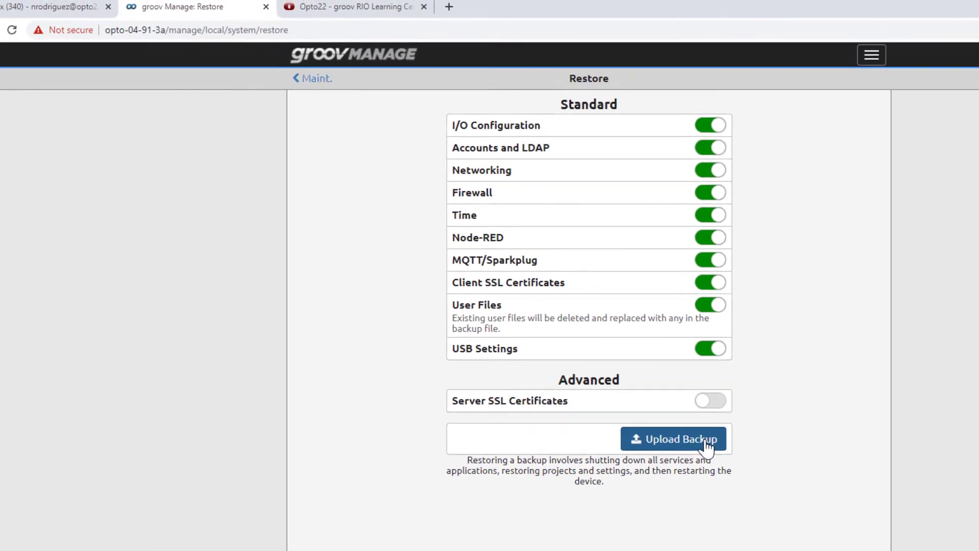
- Upload DegF-groov-rio-backup.v1.0.0.zip as the backup file to restore from
{"action": "left_click", "coordinate": [678, 439]}
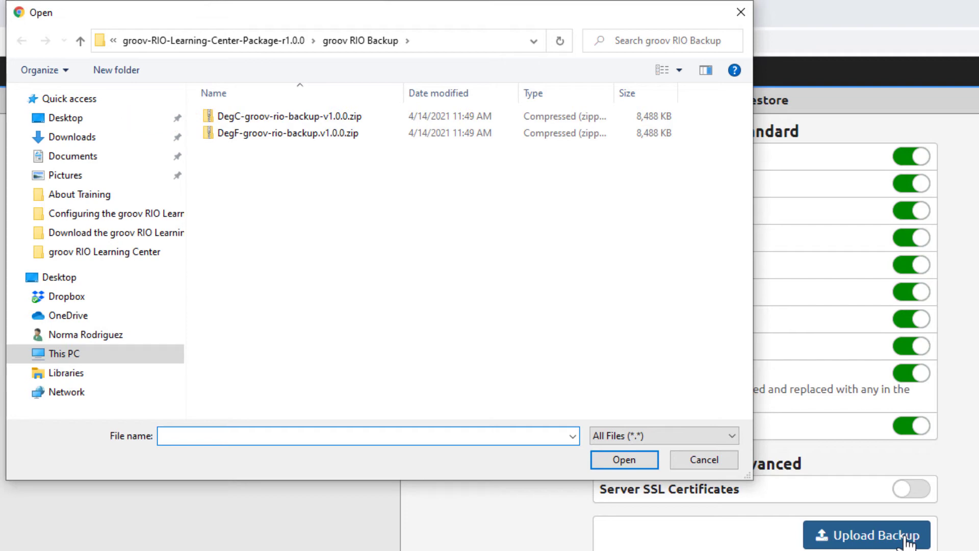
{"action": "mouse_move", "coordinate": [342, 157]}
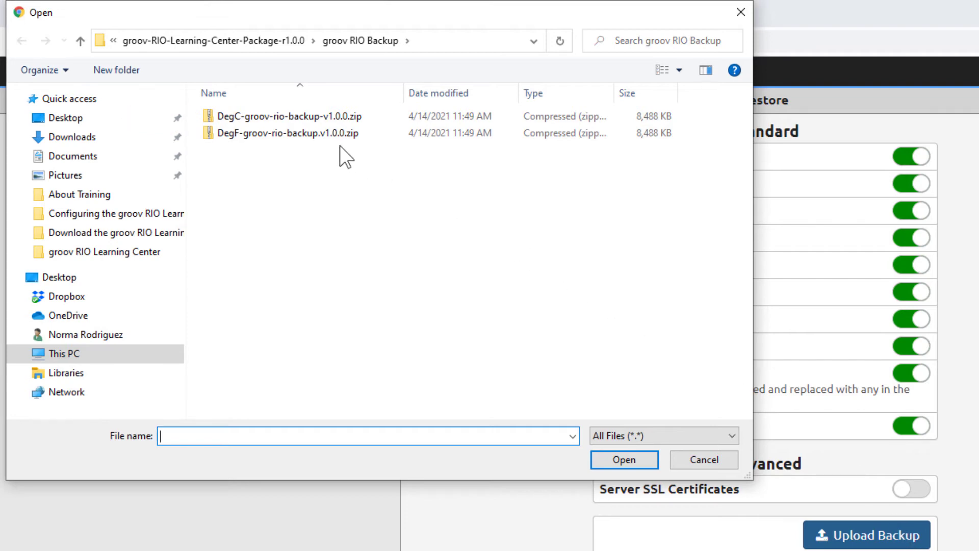
{"action": "left_click", "coordinate": [287, 133]}
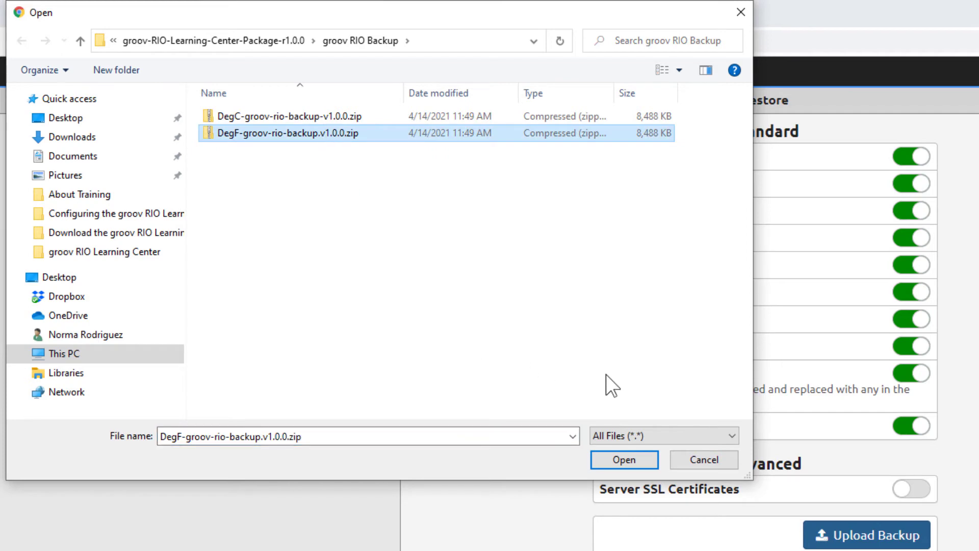
{"action": "left_click", "coordinate": [624, 459]}
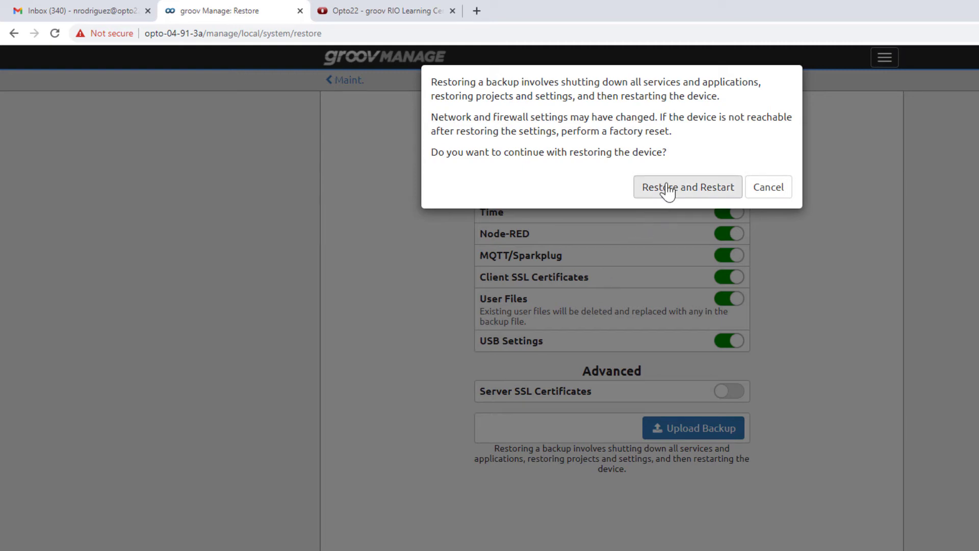
- Confirm Restore and Restart, move past the completed steps and dismiss the sign-in notice
{"action": "left_click", "coordinate": [688, 187]}
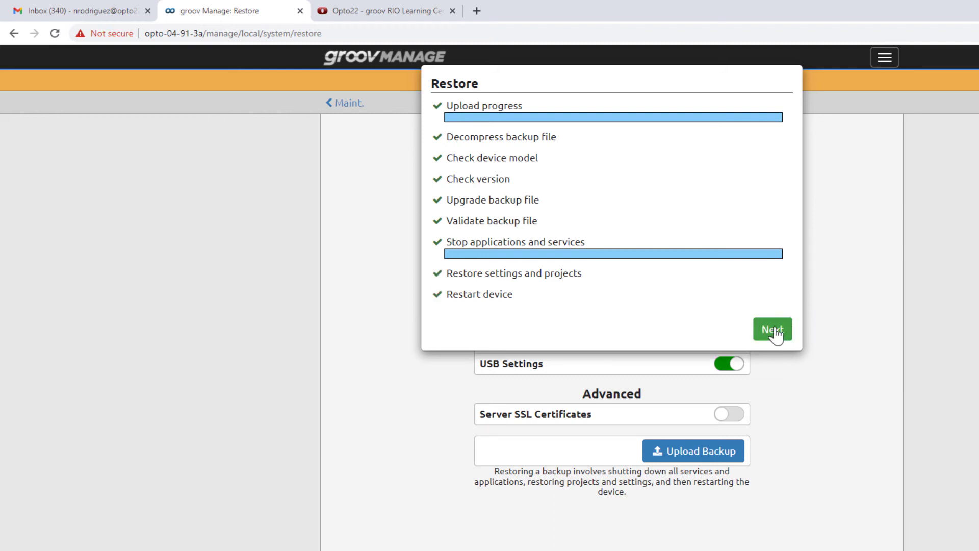
{"action": "left_click", "coordinate": [771, 329]}
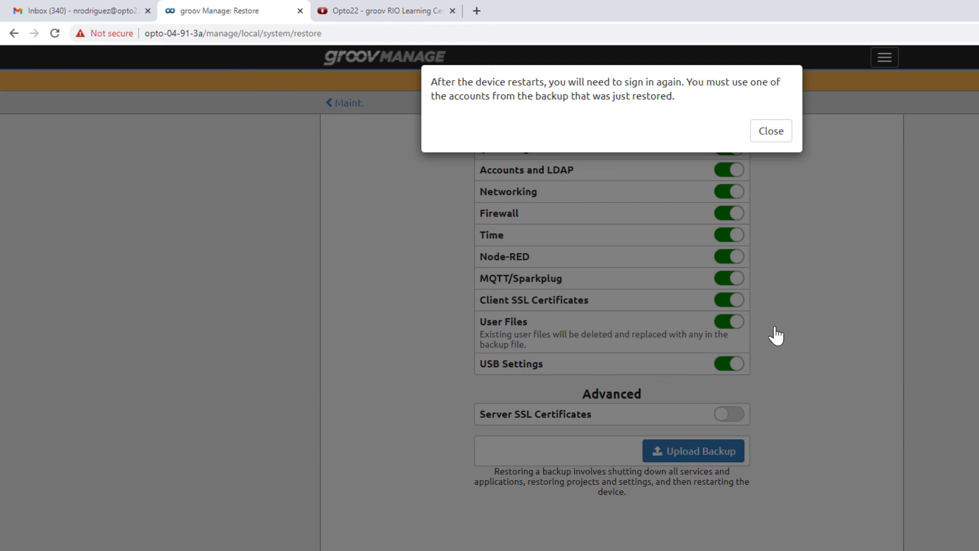
{"action": "mouse_move", "coordinate": [777, 270]}
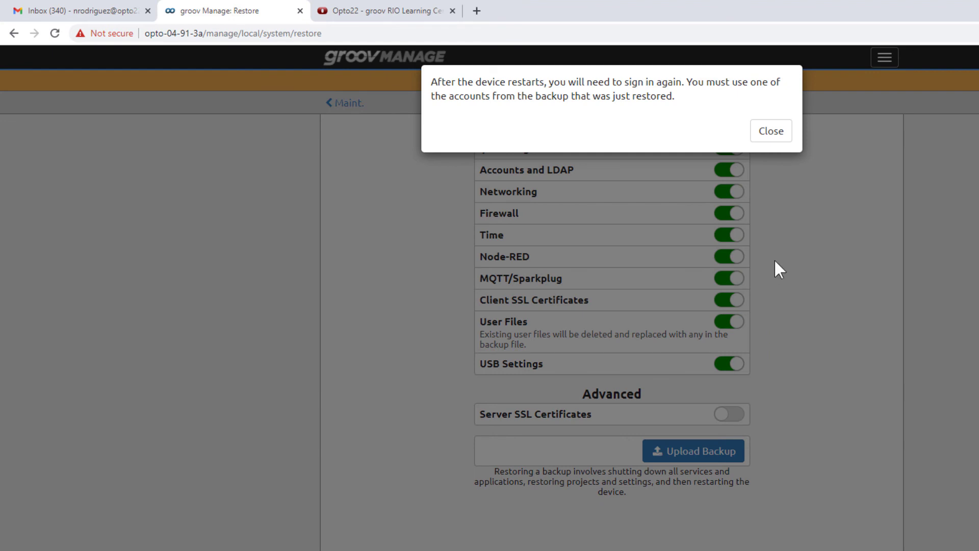
{"action": "left_click", "coordinate": [771, 130]}
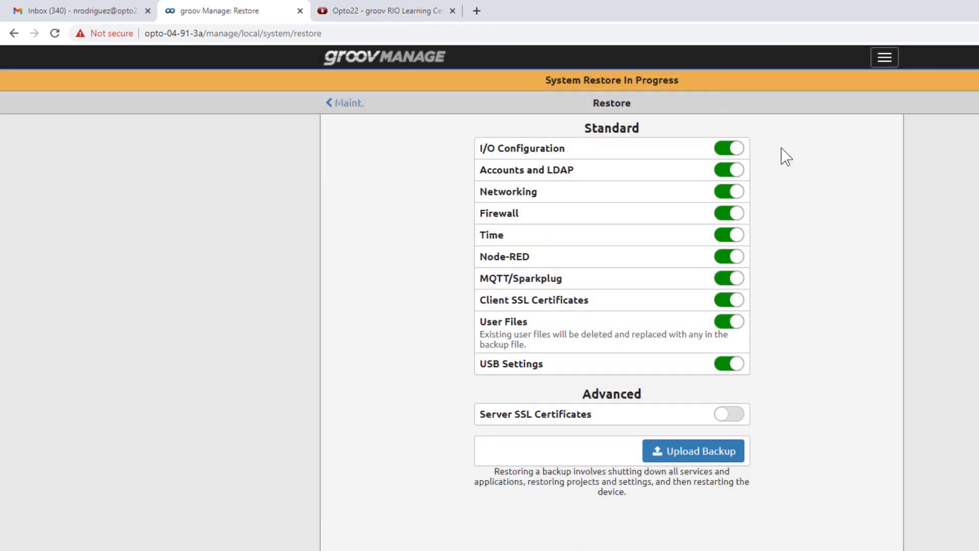